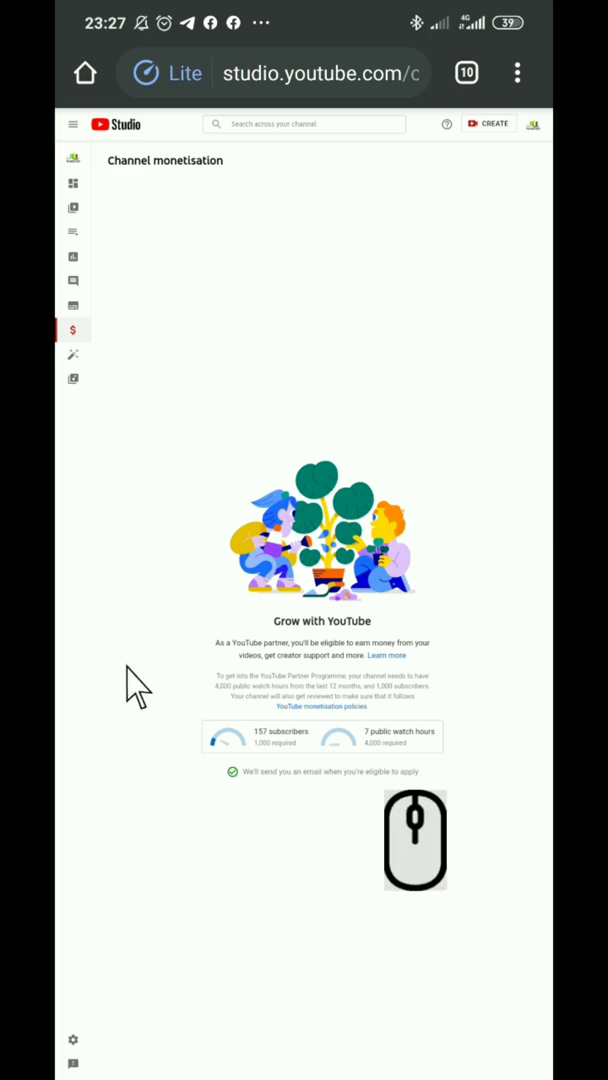
pyautogui.moveTo(200, 625)
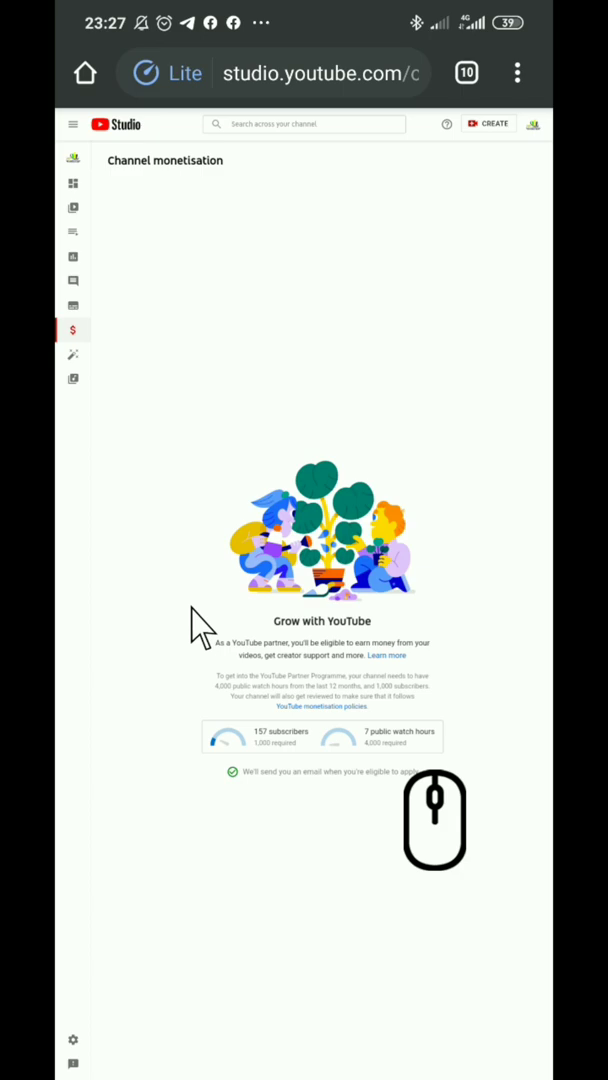
pyautogui.moveTo(175, 300)
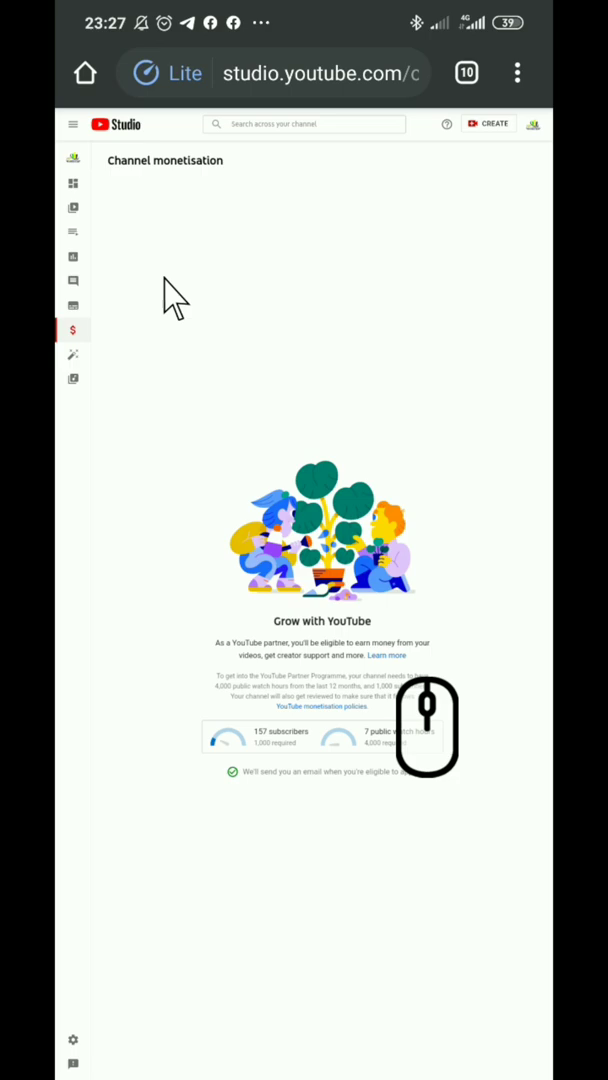
pyautogui.click(72, 184)
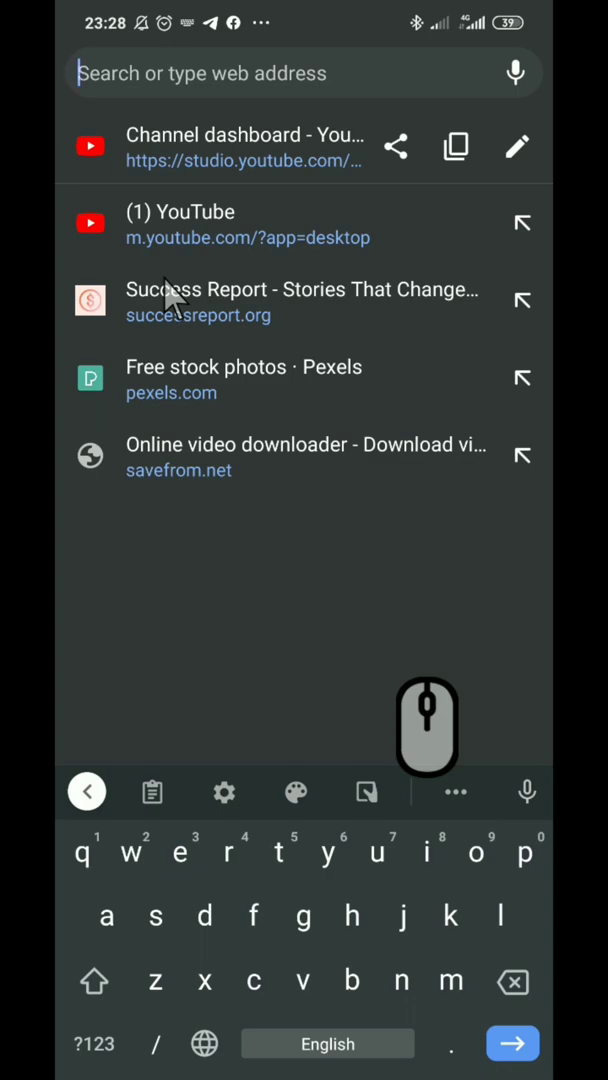
pyautogui.write('https://www.youtube.com')
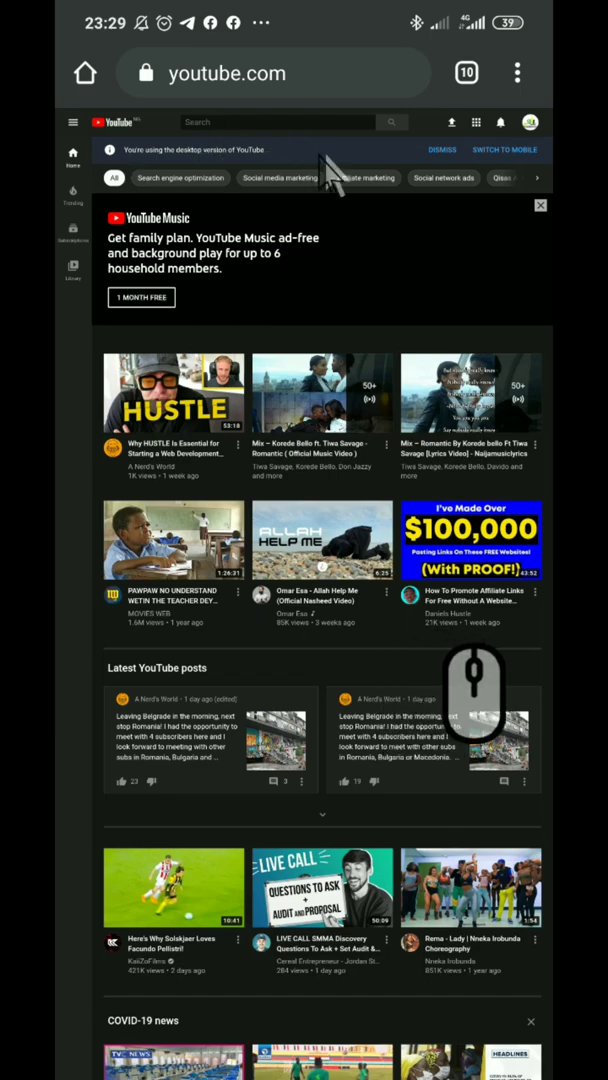
pyautogui.moveTo(490, 160)
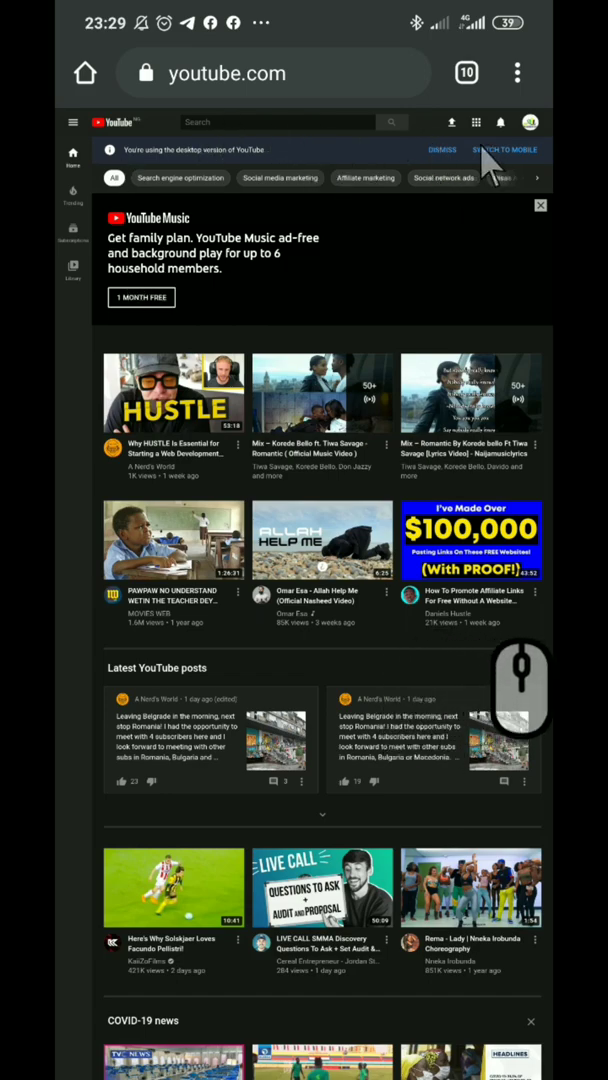
pyautogui.moveTo(435, 195)
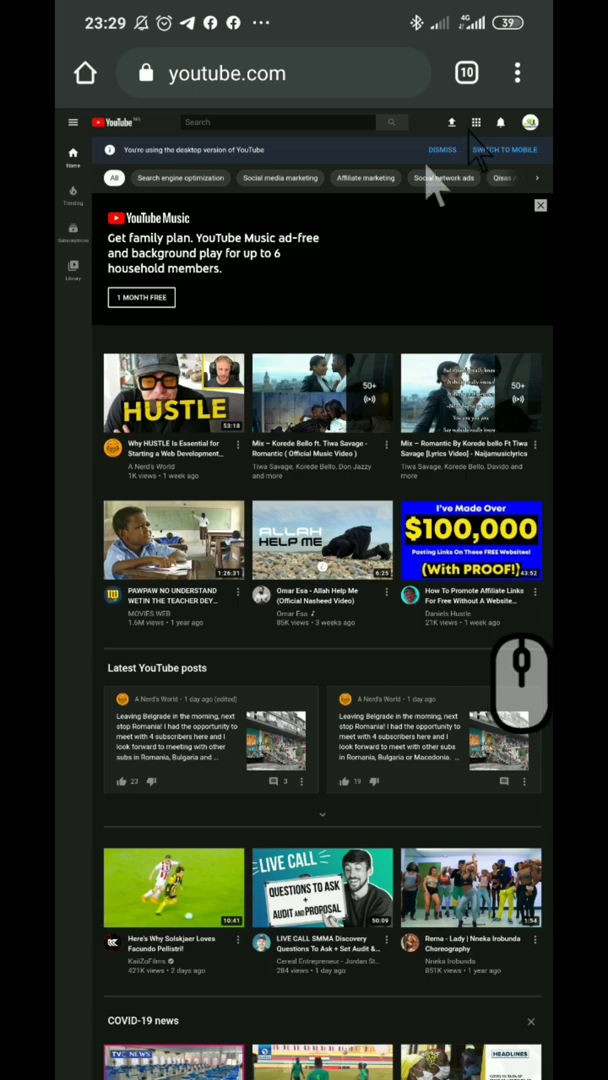
pyautogui.moveTo(350, 225)
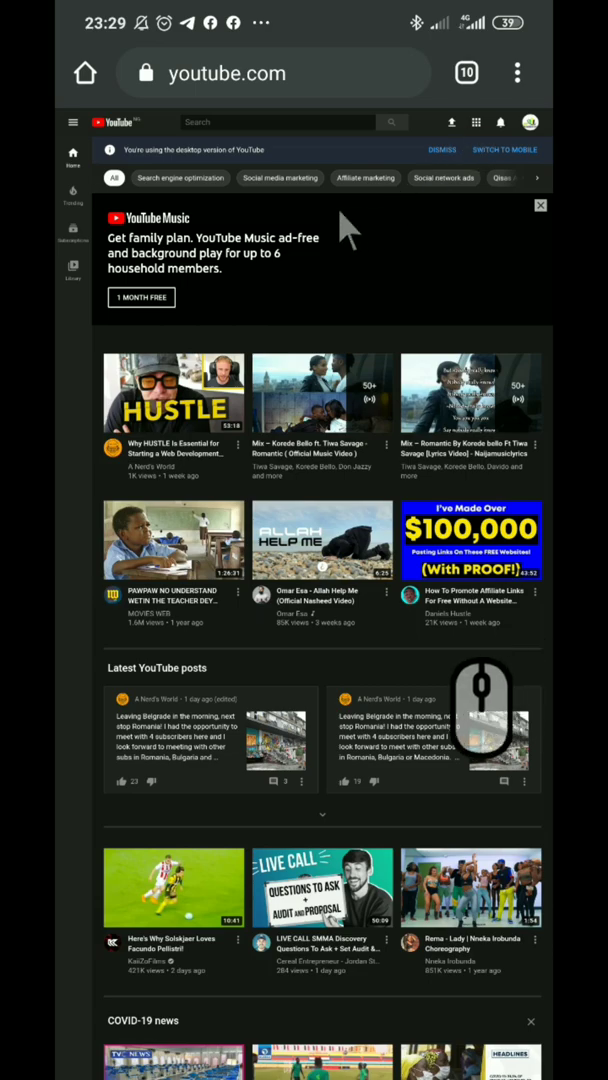
# Switch YouTube to mobile, then enable Chrome's Desktop site option
pyautogui.click(505, 150)
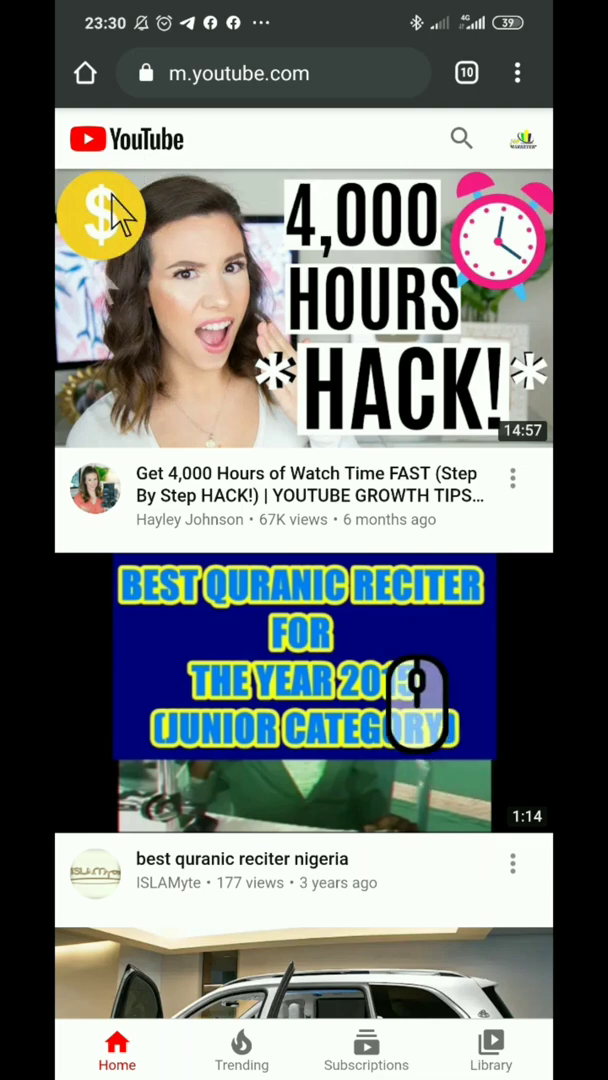
pyautogui.moveTo(108, 345)
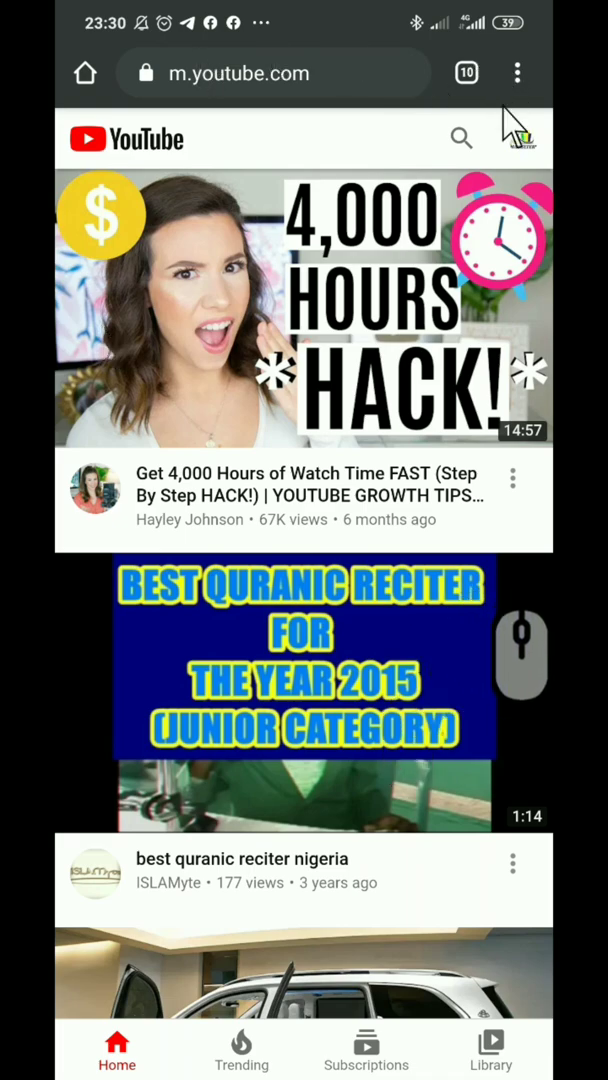
pyautogui.click(517, 72)
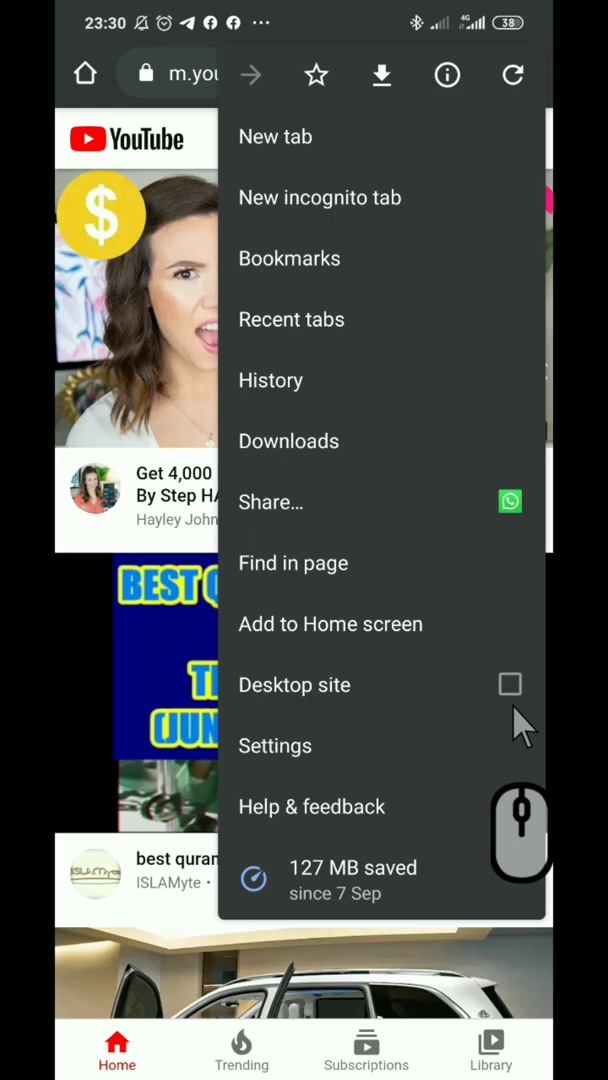
pyautogui.click(510, 684)
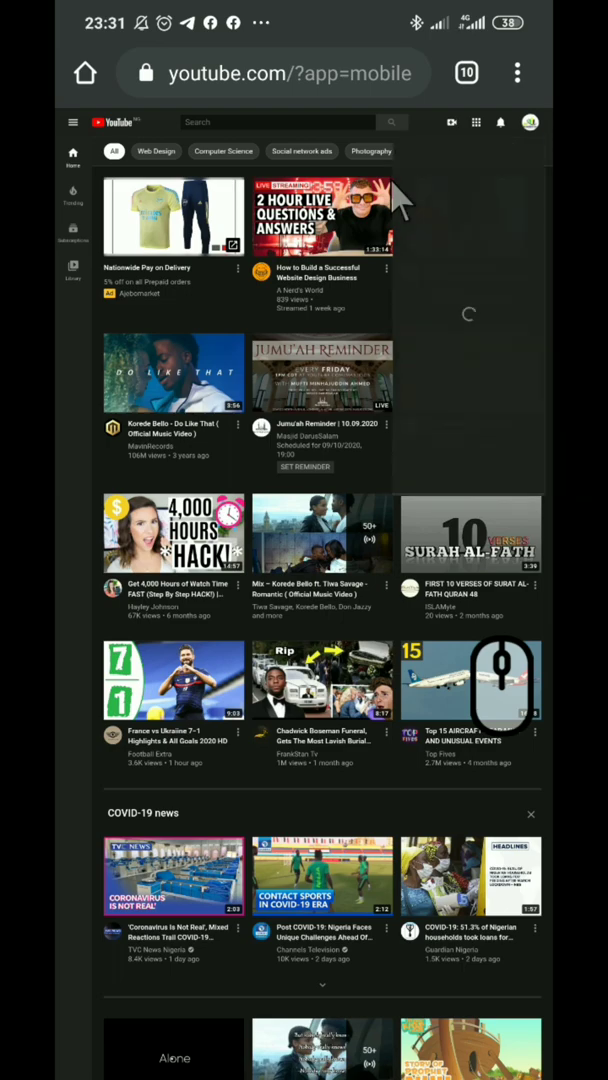
# Open the account menu from the top-right profile avatar
pyautogui.click(529, 122)
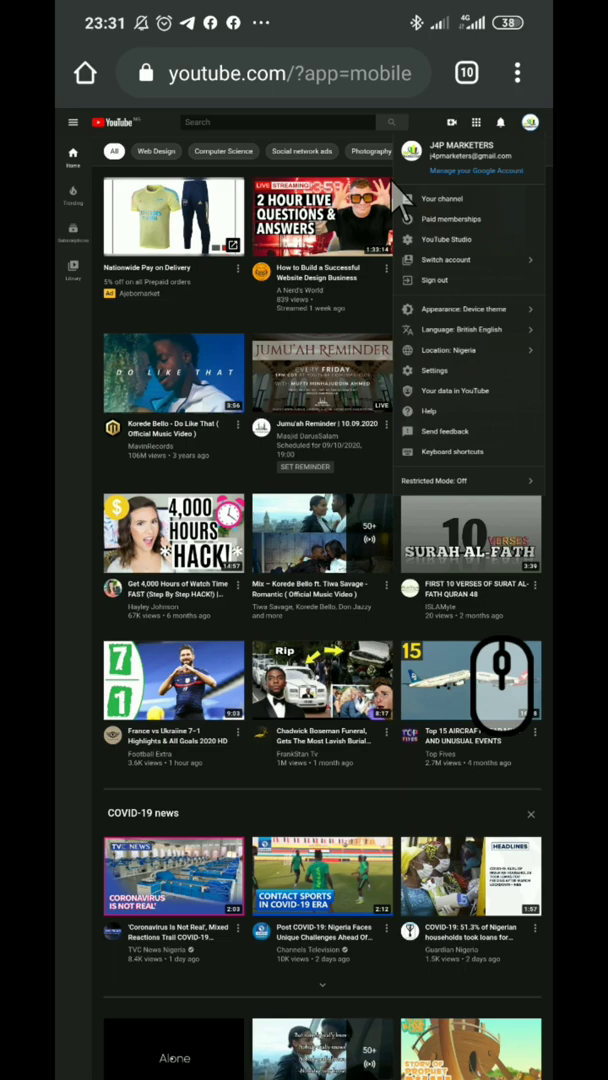
pyautogui.moveTo(430, 262)
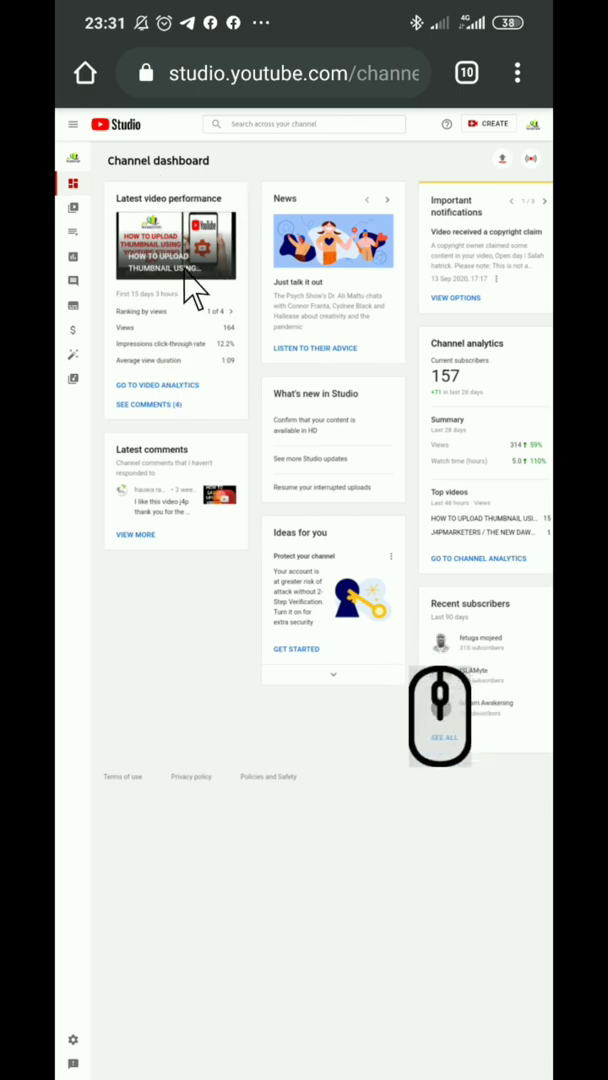
pyautogui.moveTo(155, 320)
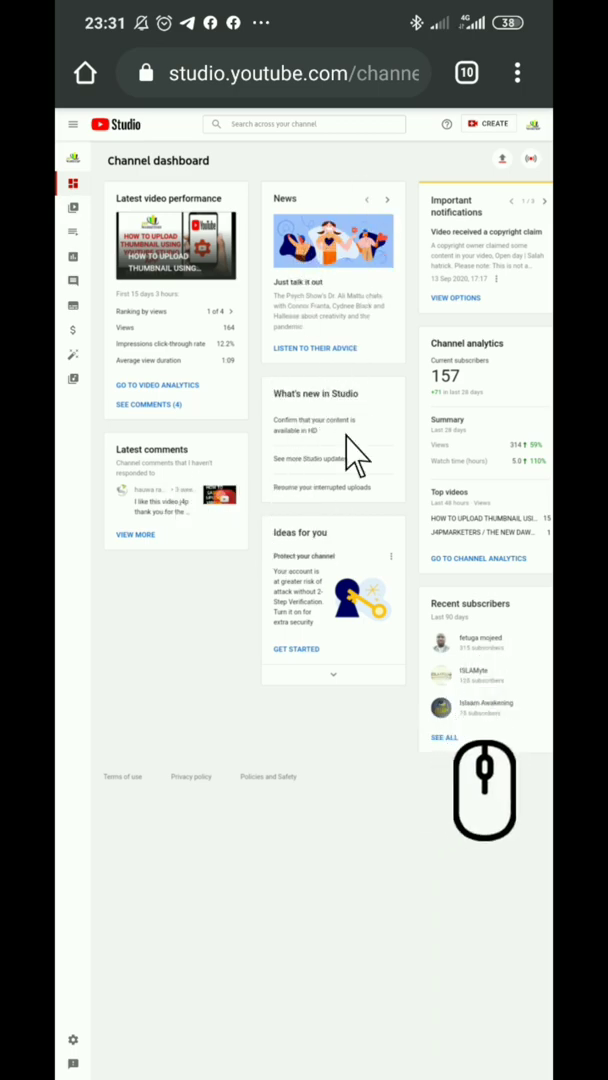
pyautogui.moveTo(460, 260)
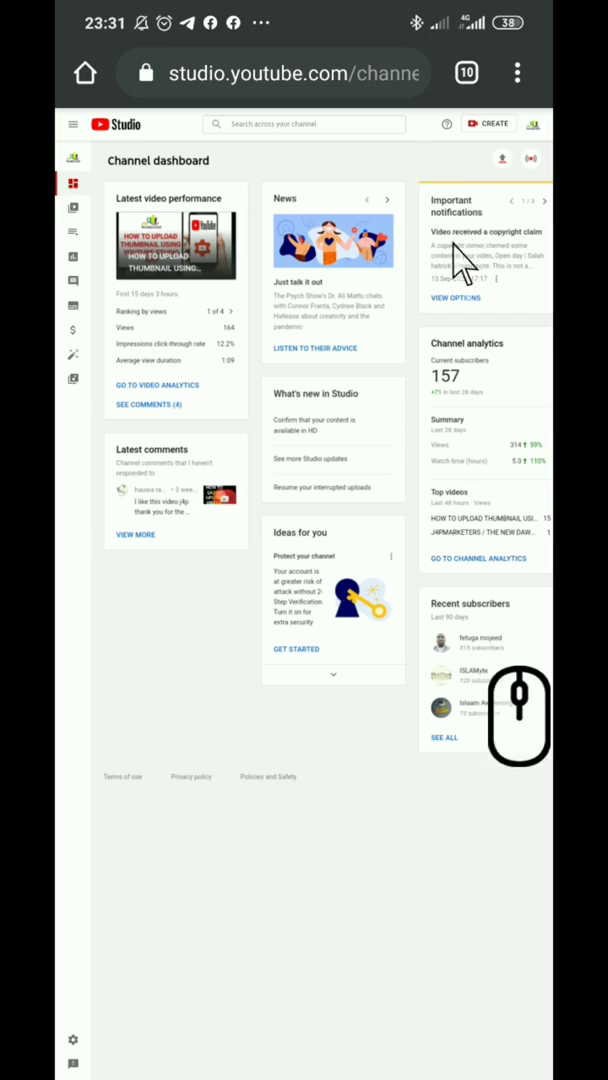
pyautogui.moveTo(475, 375)
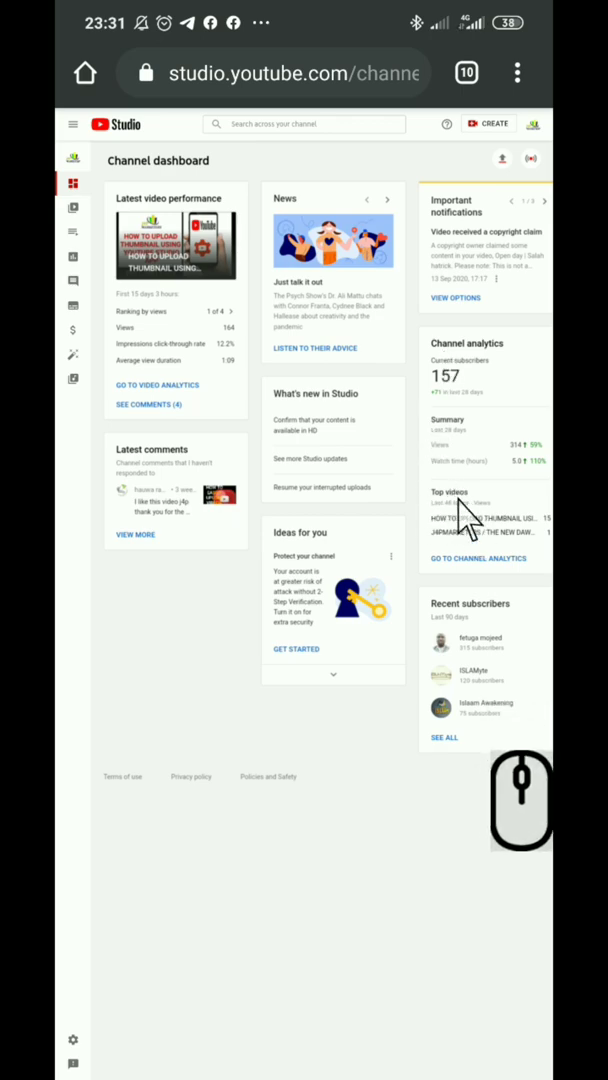
pyautogui.moveTo(465, 655)
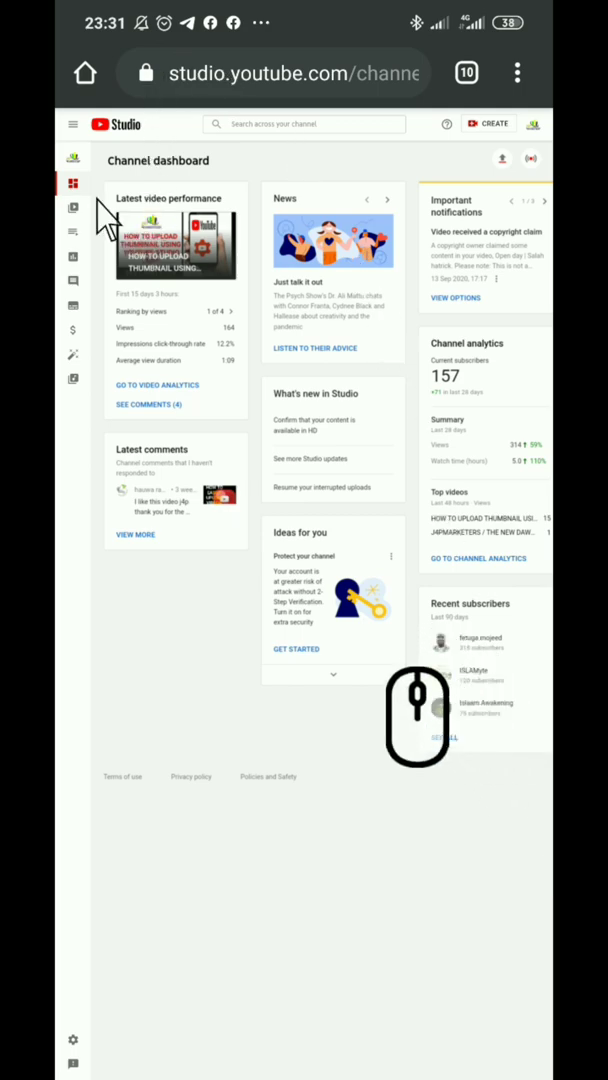
pyautogui.moveTo(90, 360)
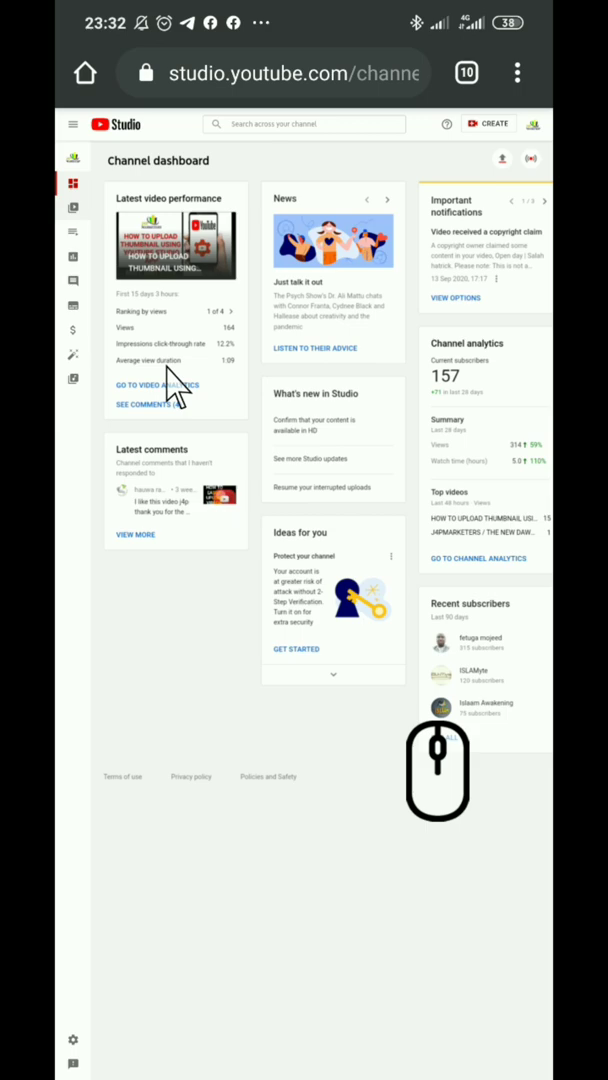
# Go to Videos in the Studio sidebar to list the four published uploads
pyautogui.click(72, 207)
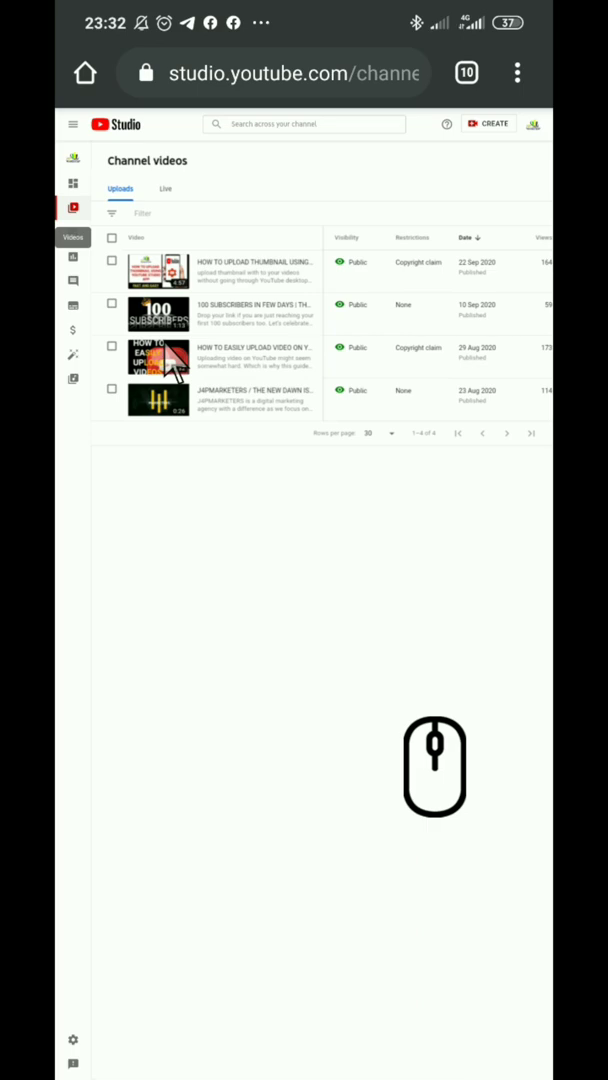
pyautogui.moveTo(140, 475)
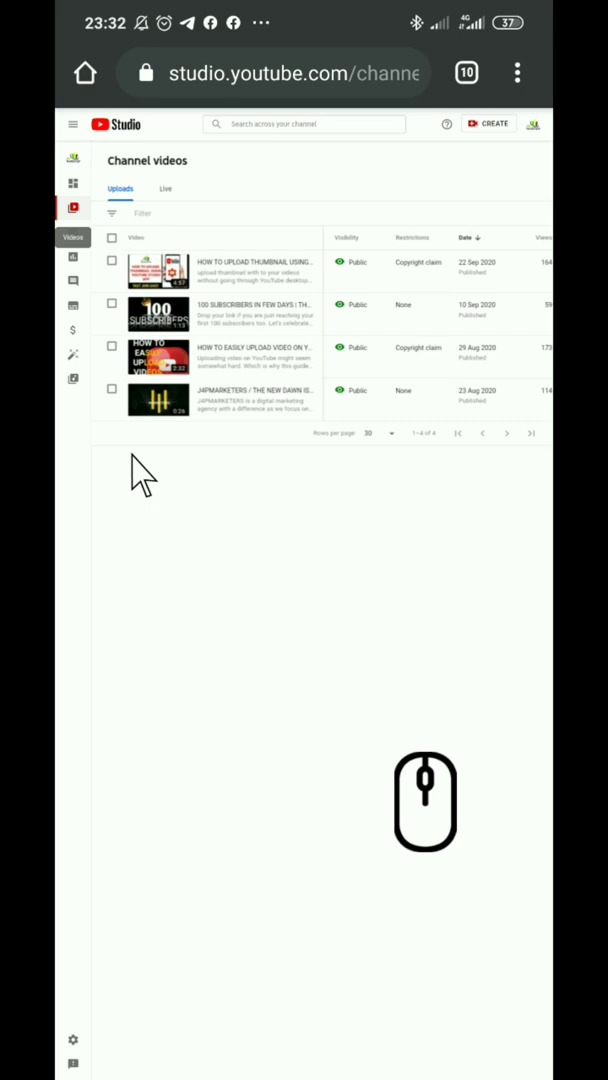
pyautogui.moveTo(78, 238)
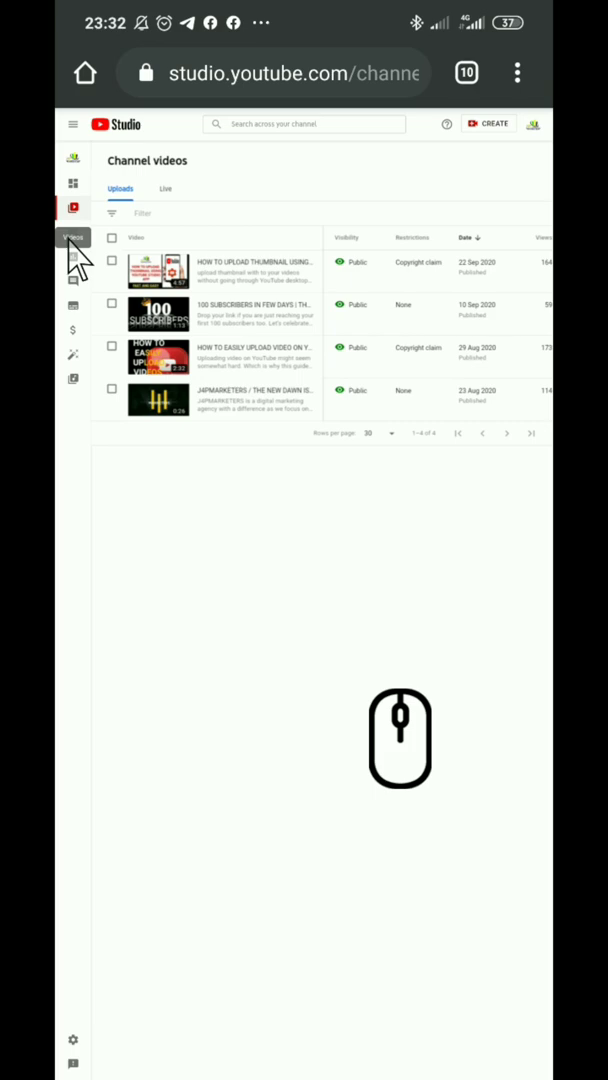
pyautogui.moveTo(80, 255)
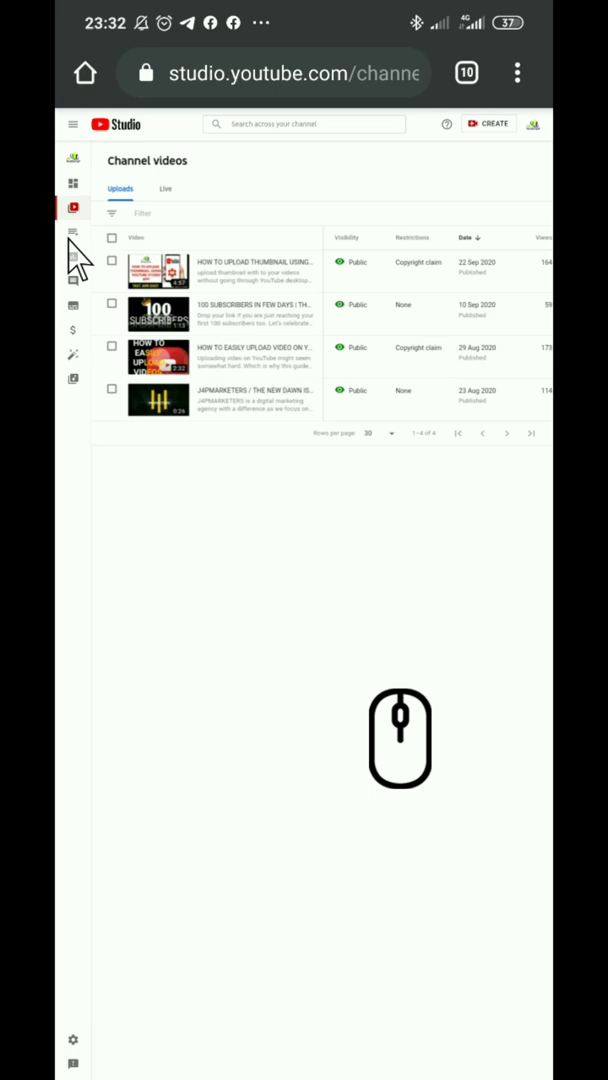
# Go to the Analytics Overview showing 314 views, watch time and subscribers
pyautogui.click(72, 256)
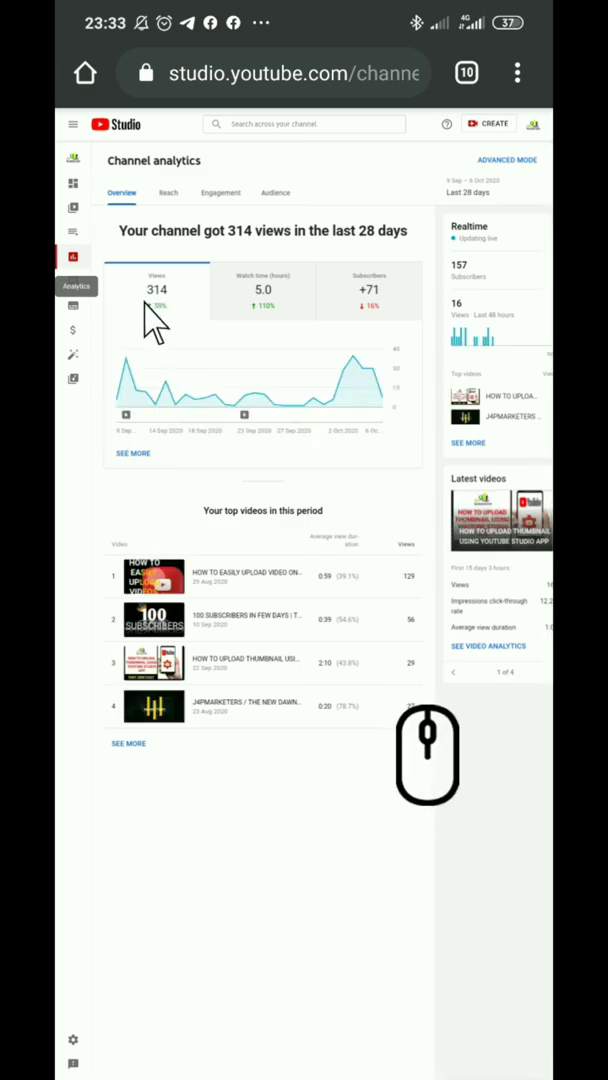
pyautogui.moveTo(263, 300)
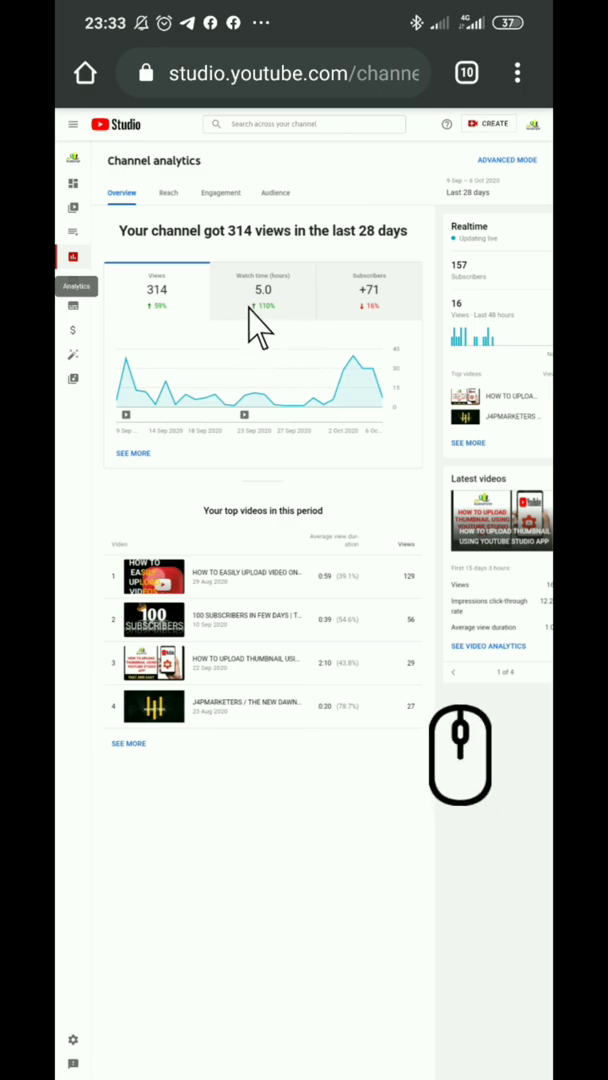
pyautogui.moveTo(185, 235)
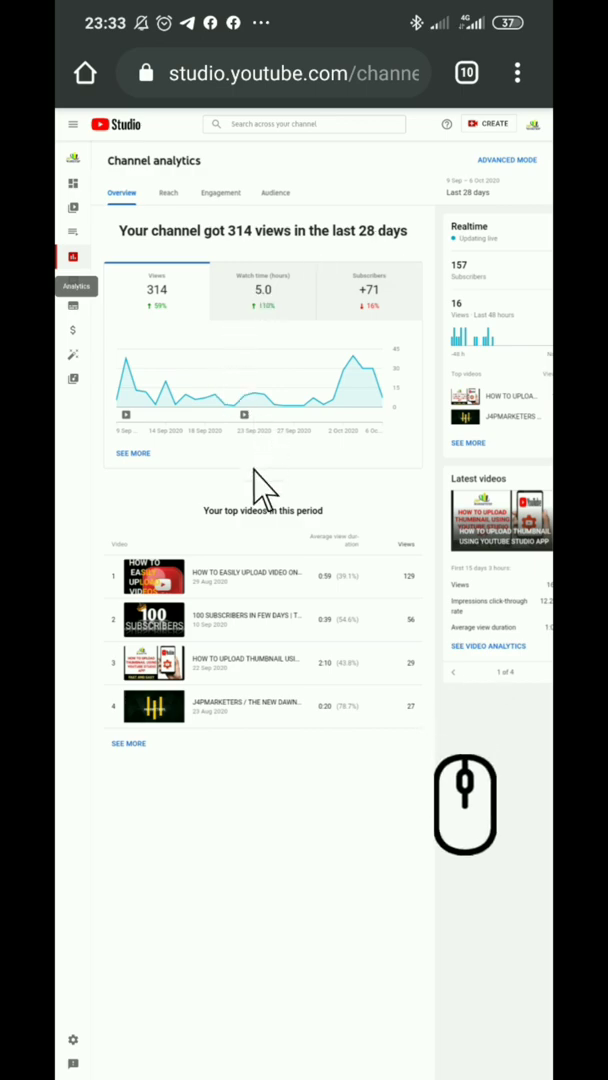
pyautogui.moveTo(262, 470)
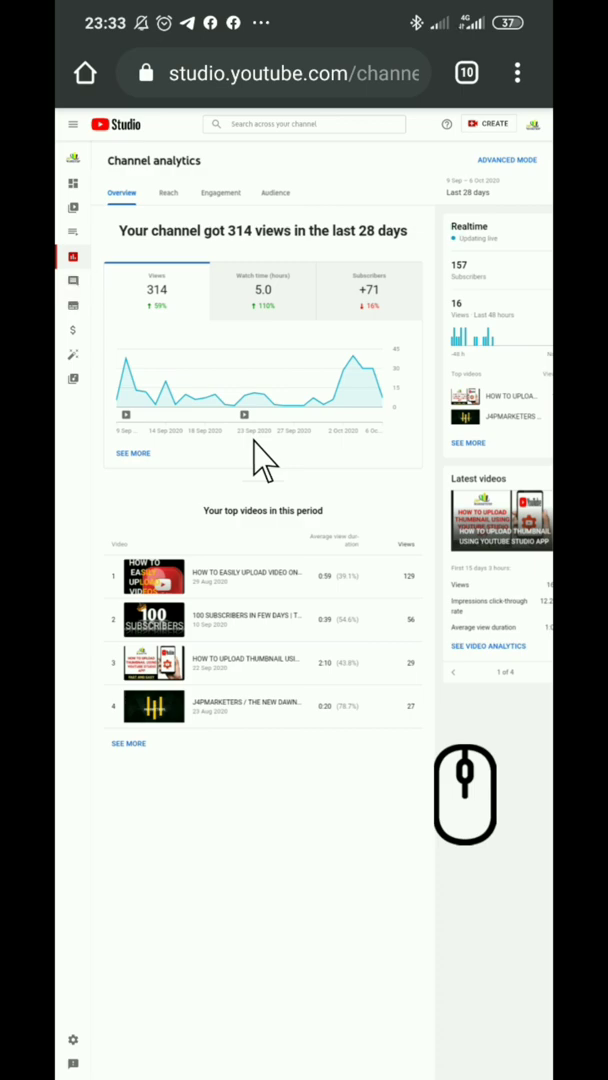
# Select Comments in the Studio sidebar
pyautogui.click(72, 281)
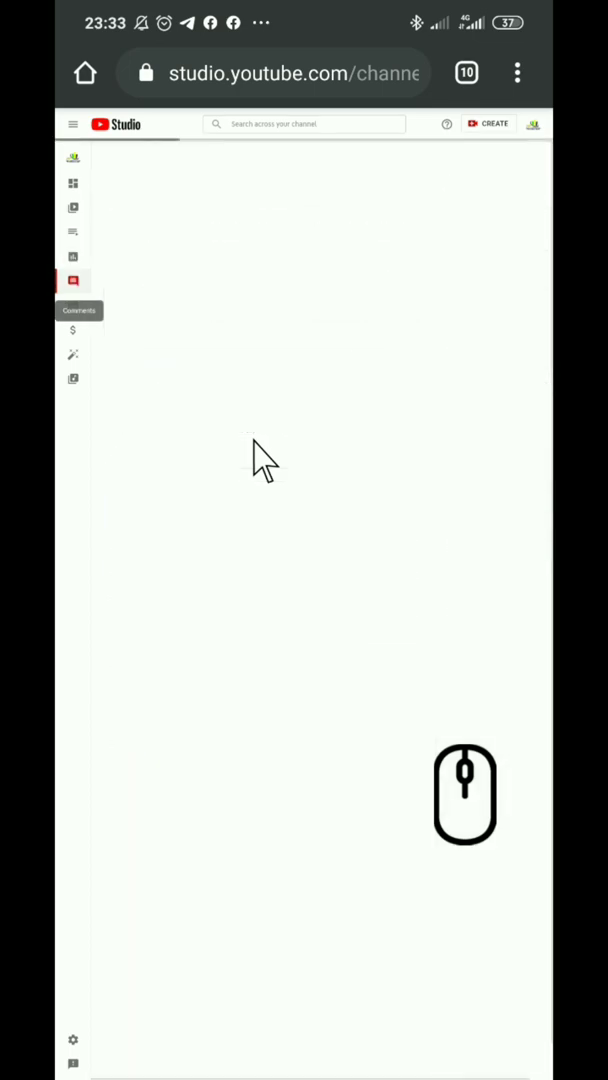
# Select Comments again to load the one published comment on the upload tutorial
pyautogui.click(72, 281)
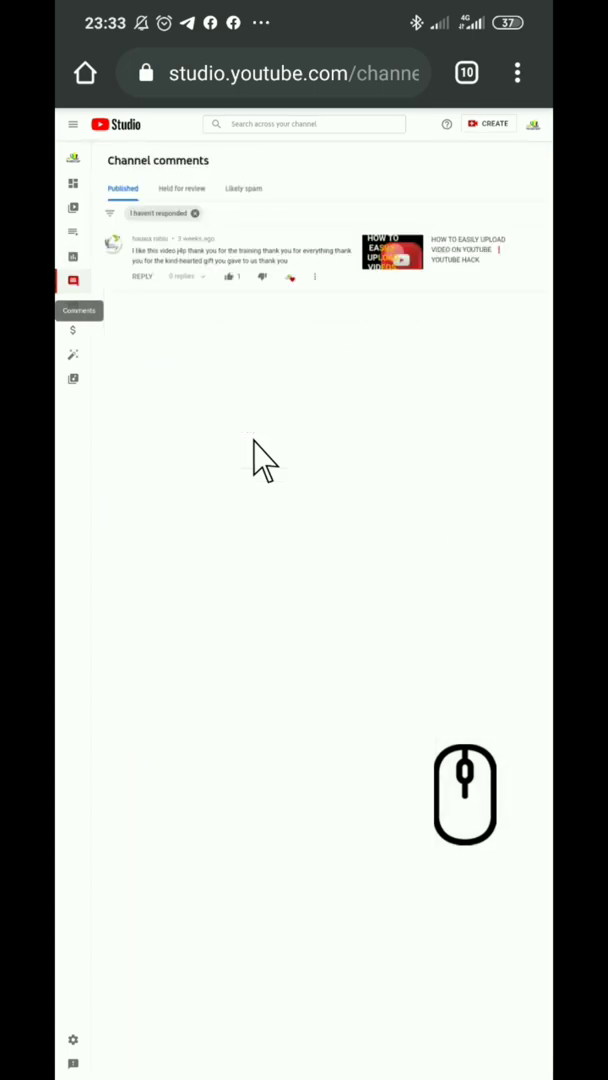
pyautogui.moveTo(272, 525)
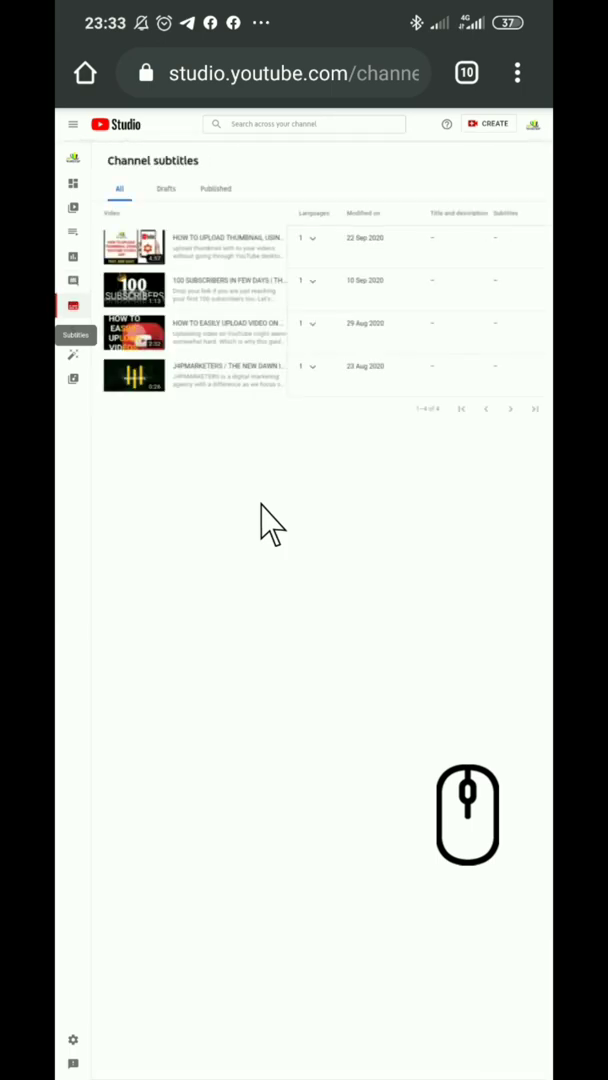
pyautogui.moveTo(72, 330)
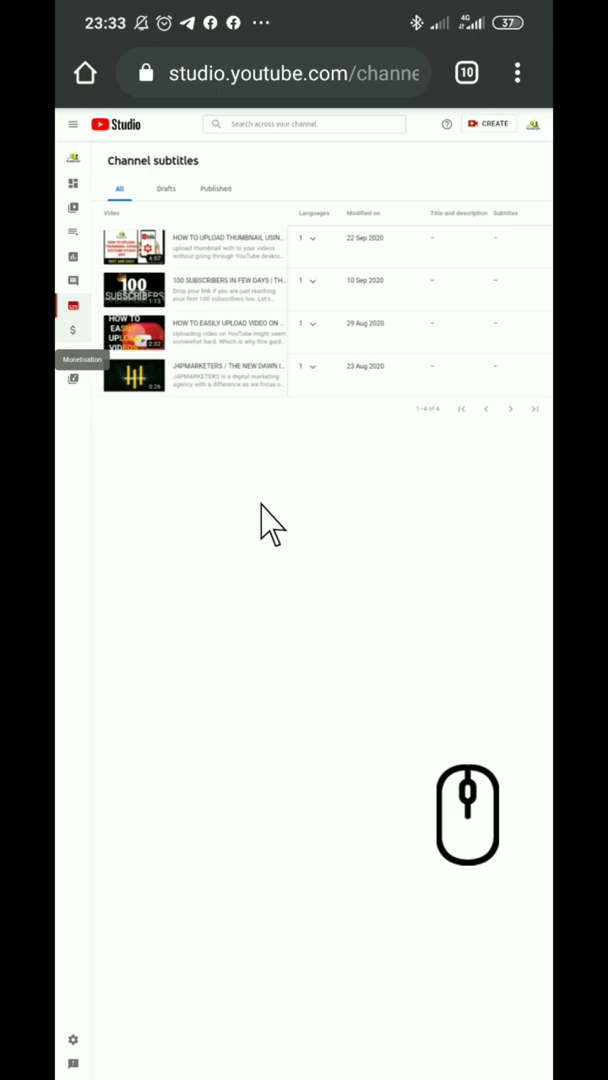
# Browse the Monetisation and Customisation pages, then go to the Audio library
pyautogui.click(72, 329)
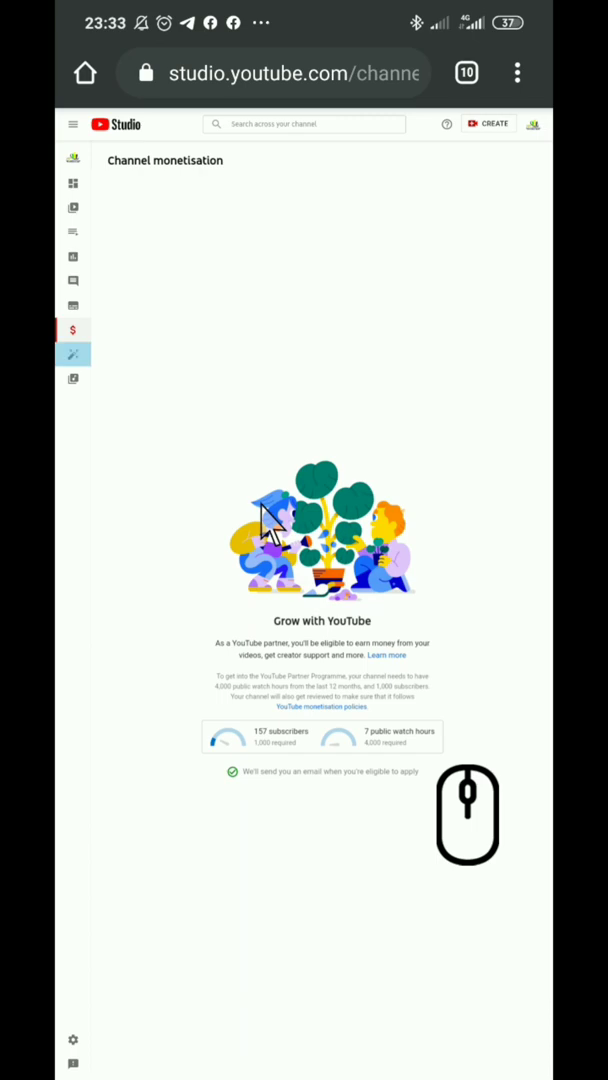
pyautogui.click(72, 354)
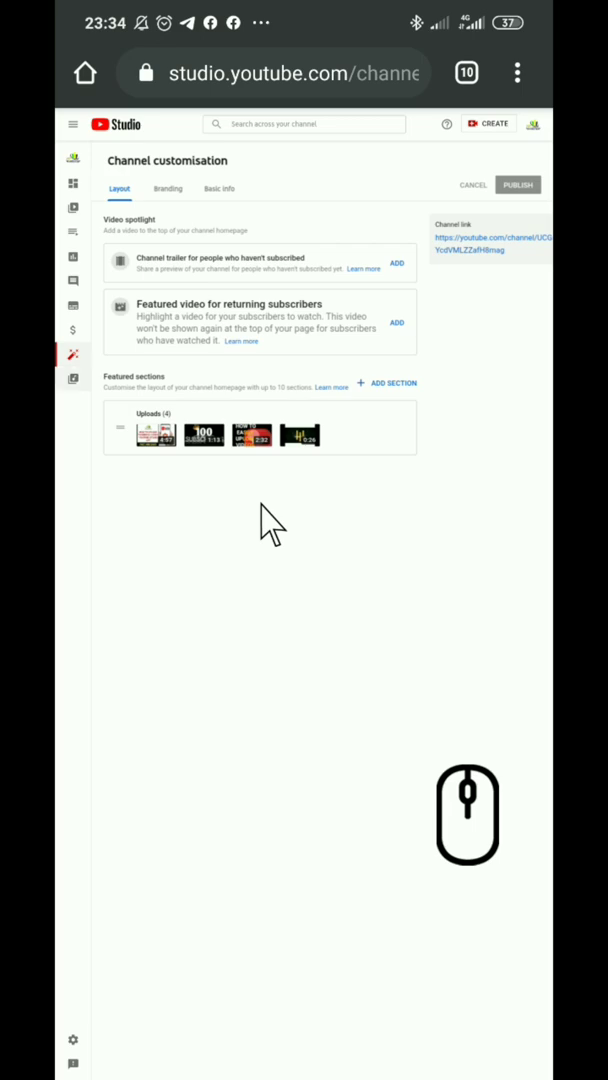
pyautogui.click(72, 378)
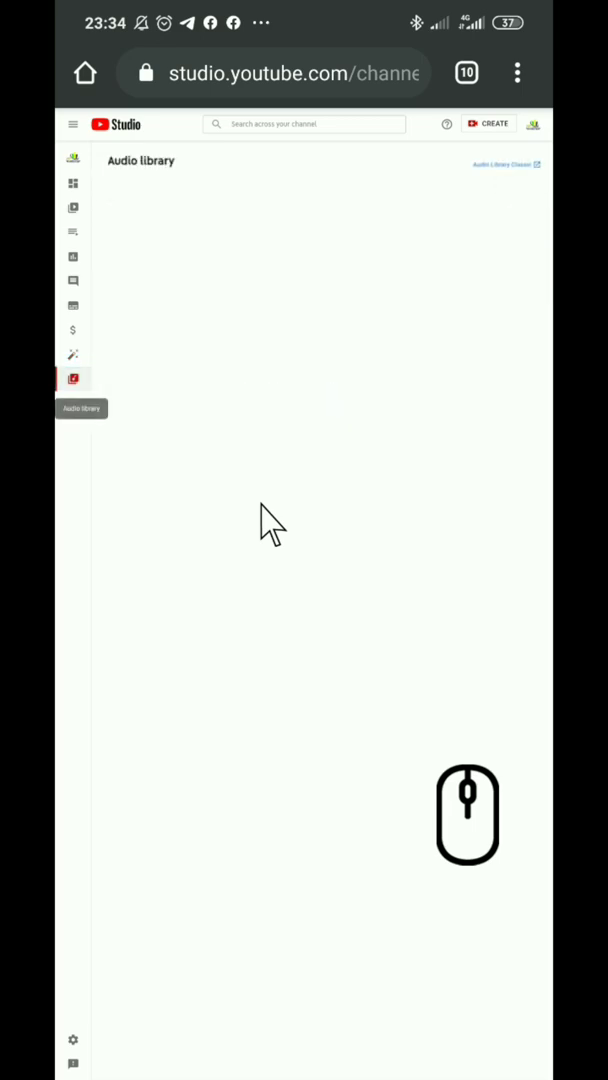